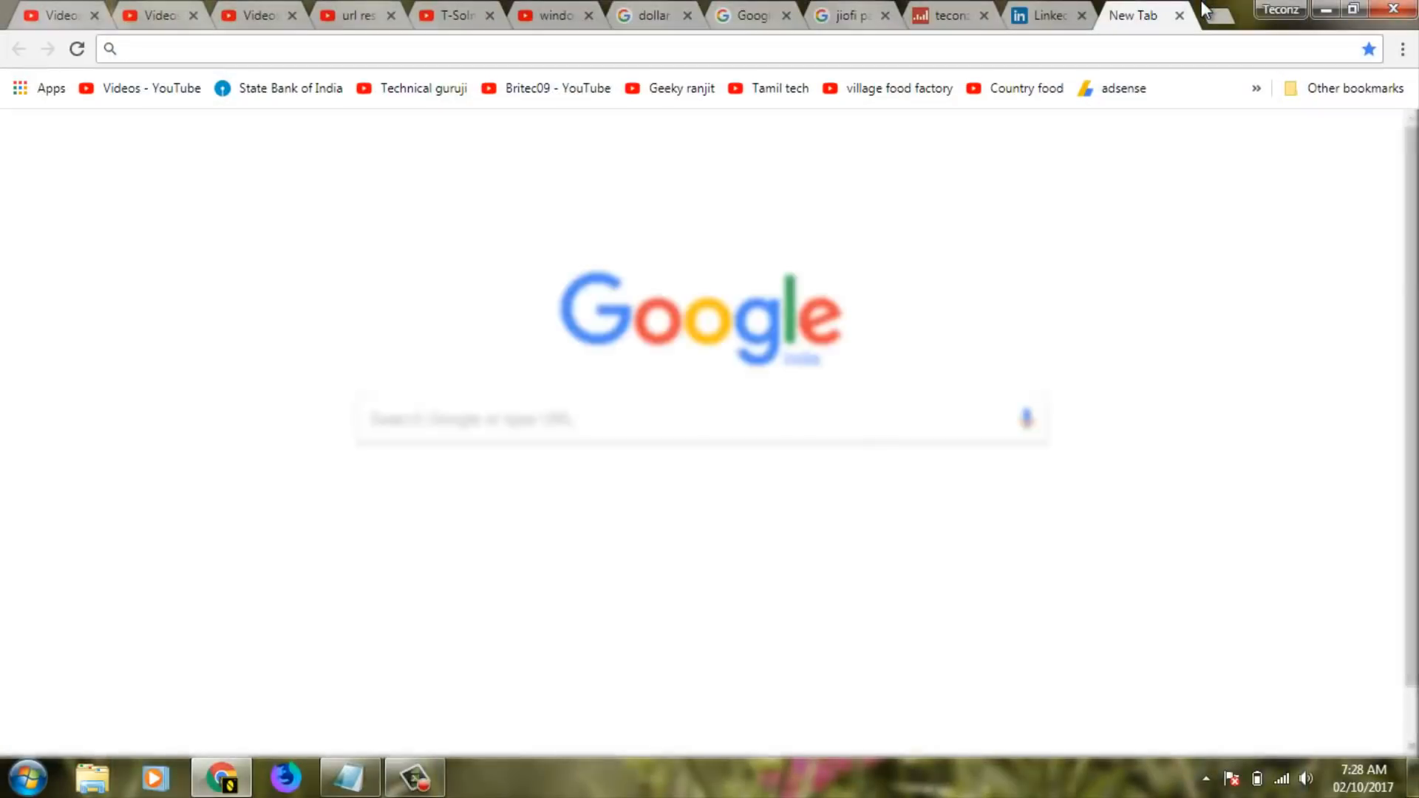
Load jiofi.local.html/ in Chrome to reach the JioFi hotspot's local page
text(jiofi.local.html/)
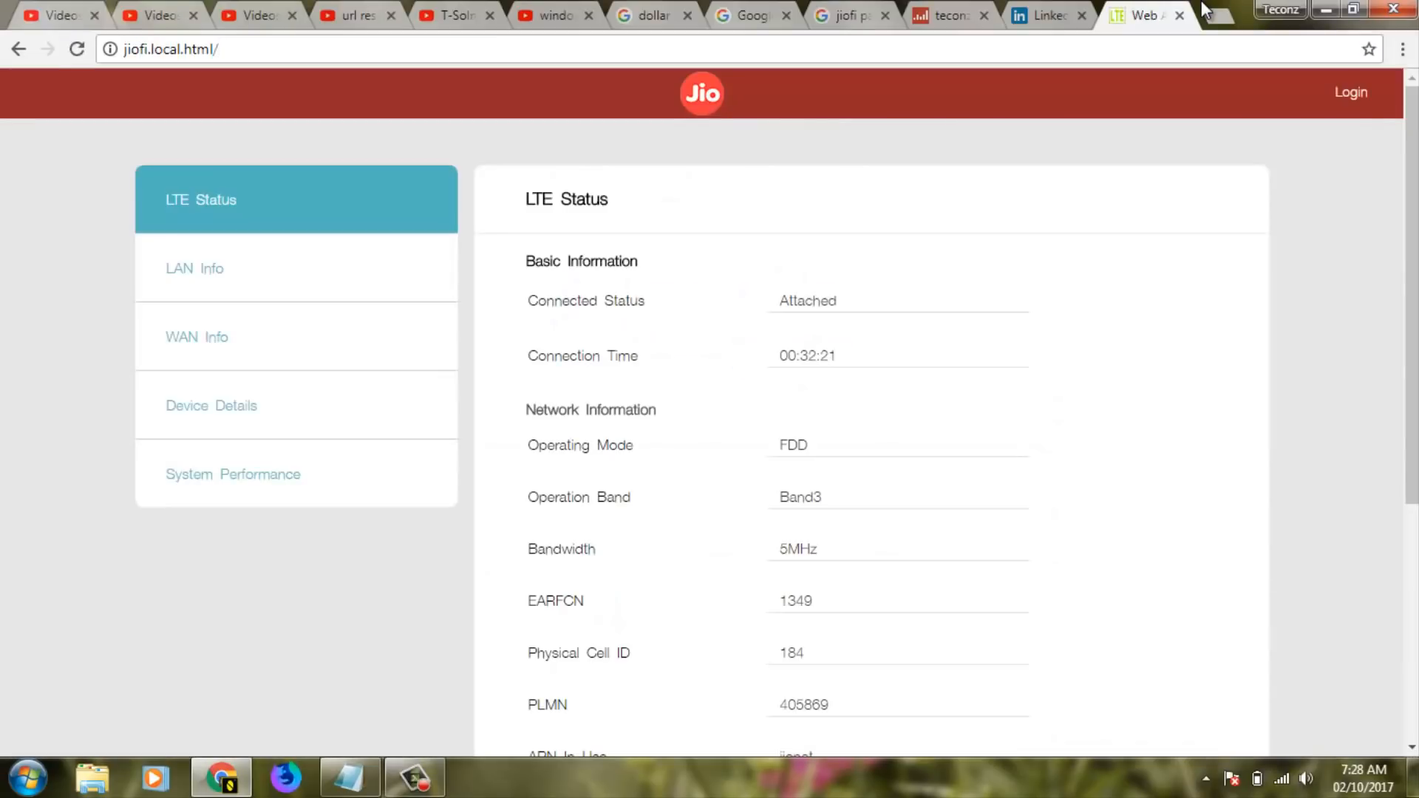
mouse_move(1348, 92)
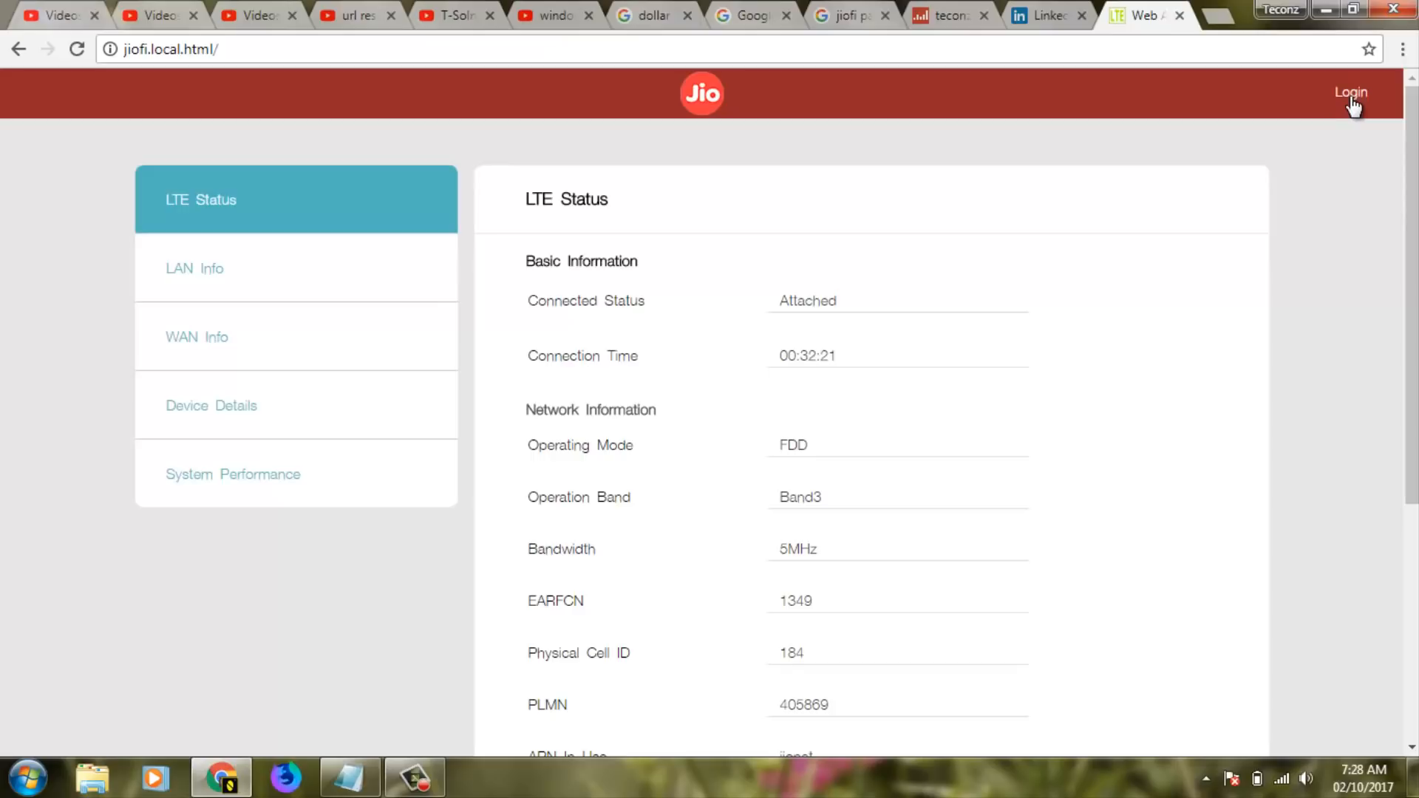
click(1347, 92)
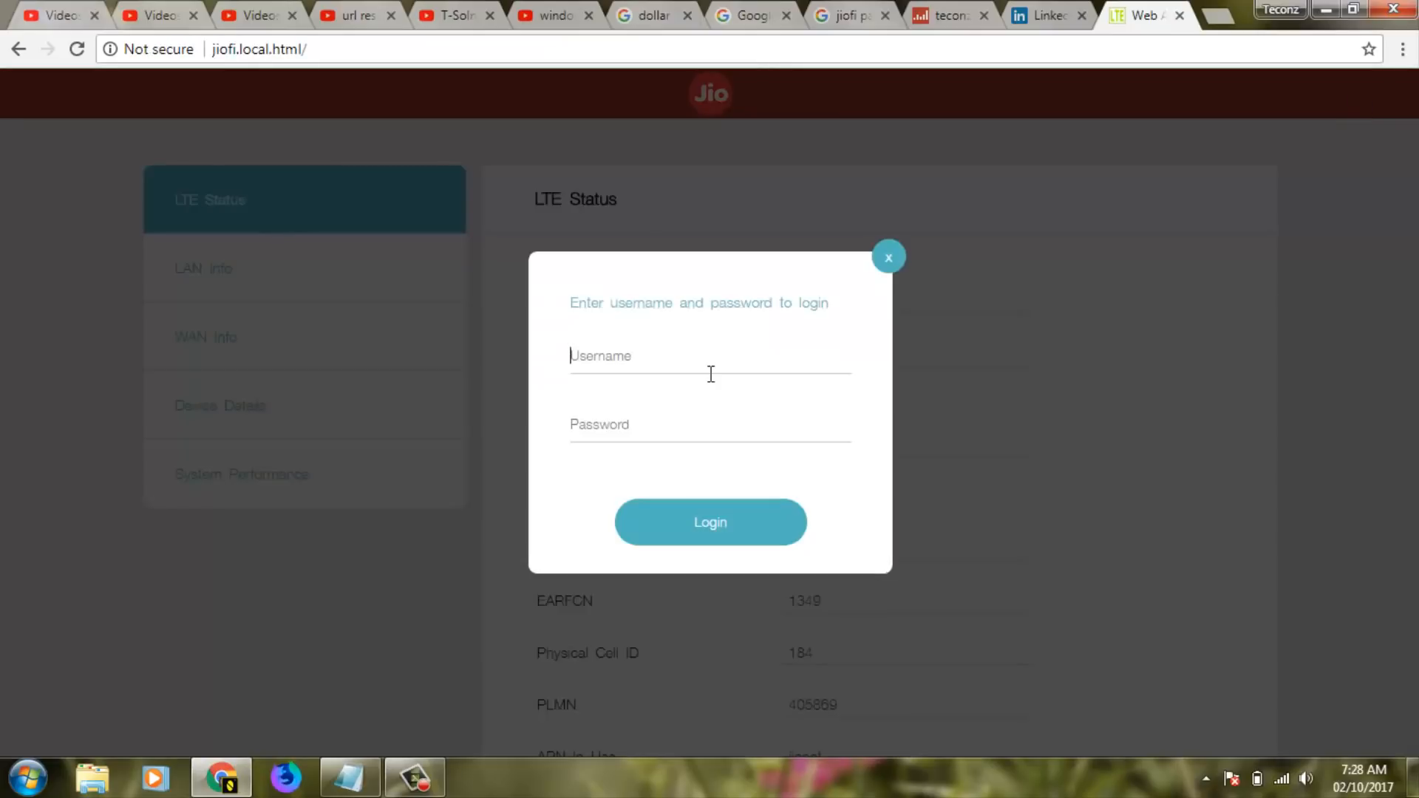
text(administrator)
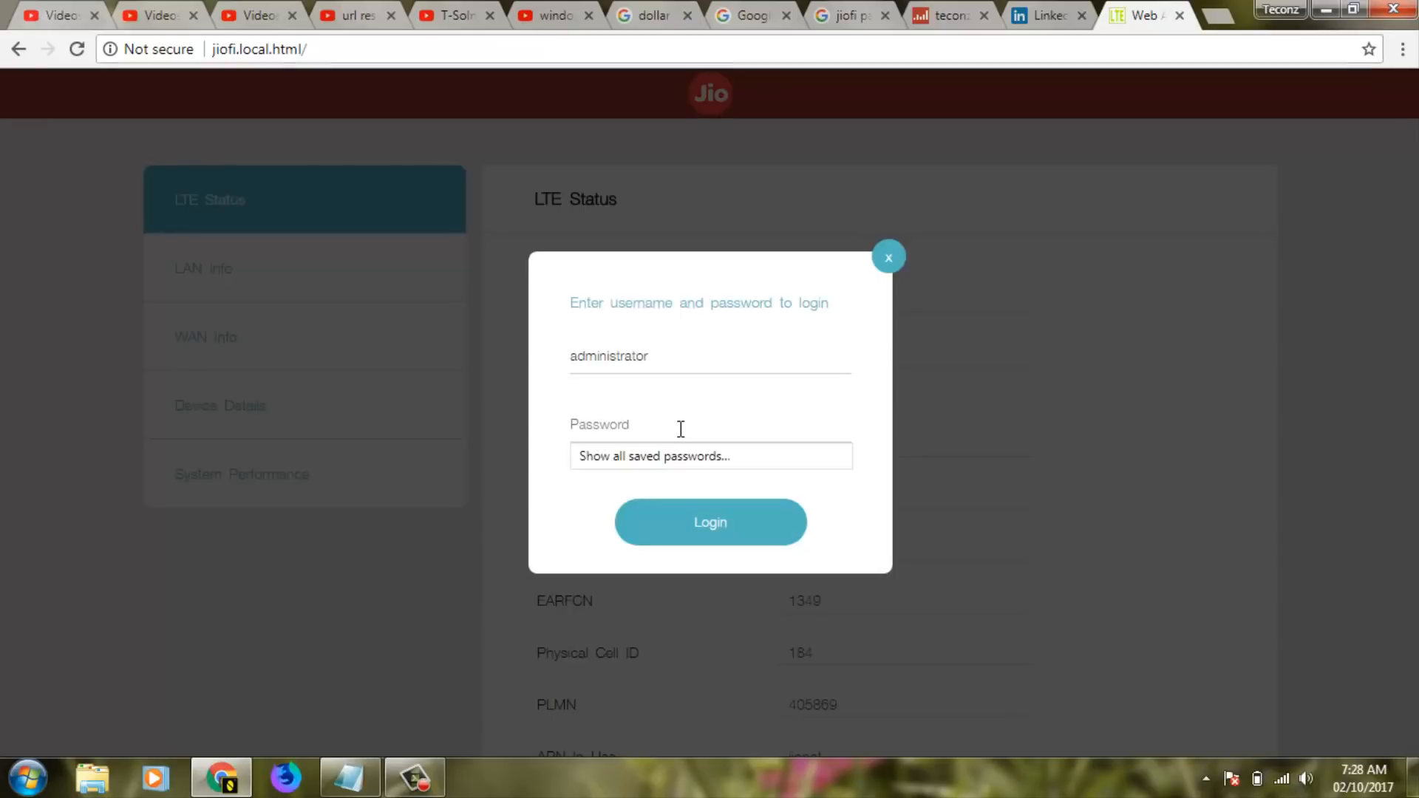
text(password)
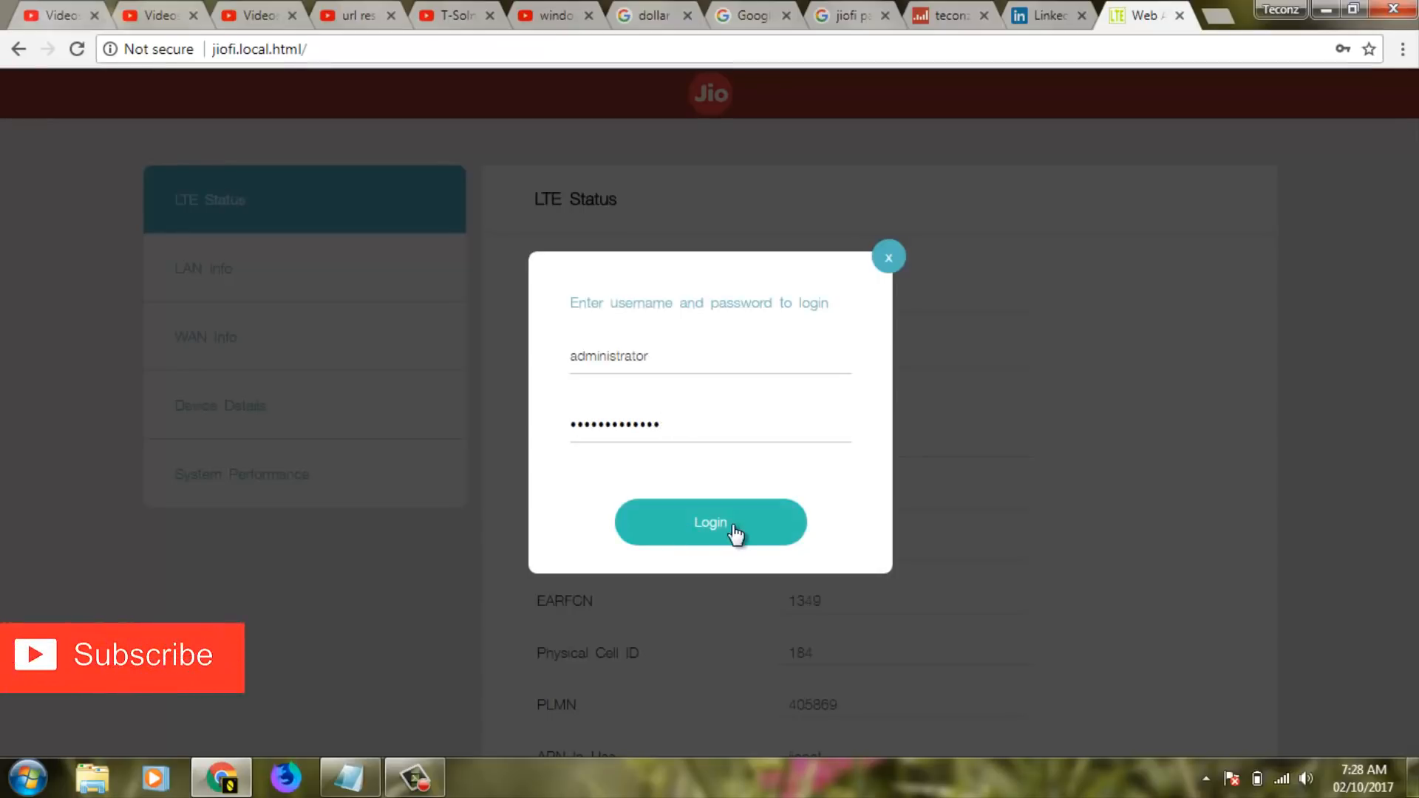
click(710, 522)
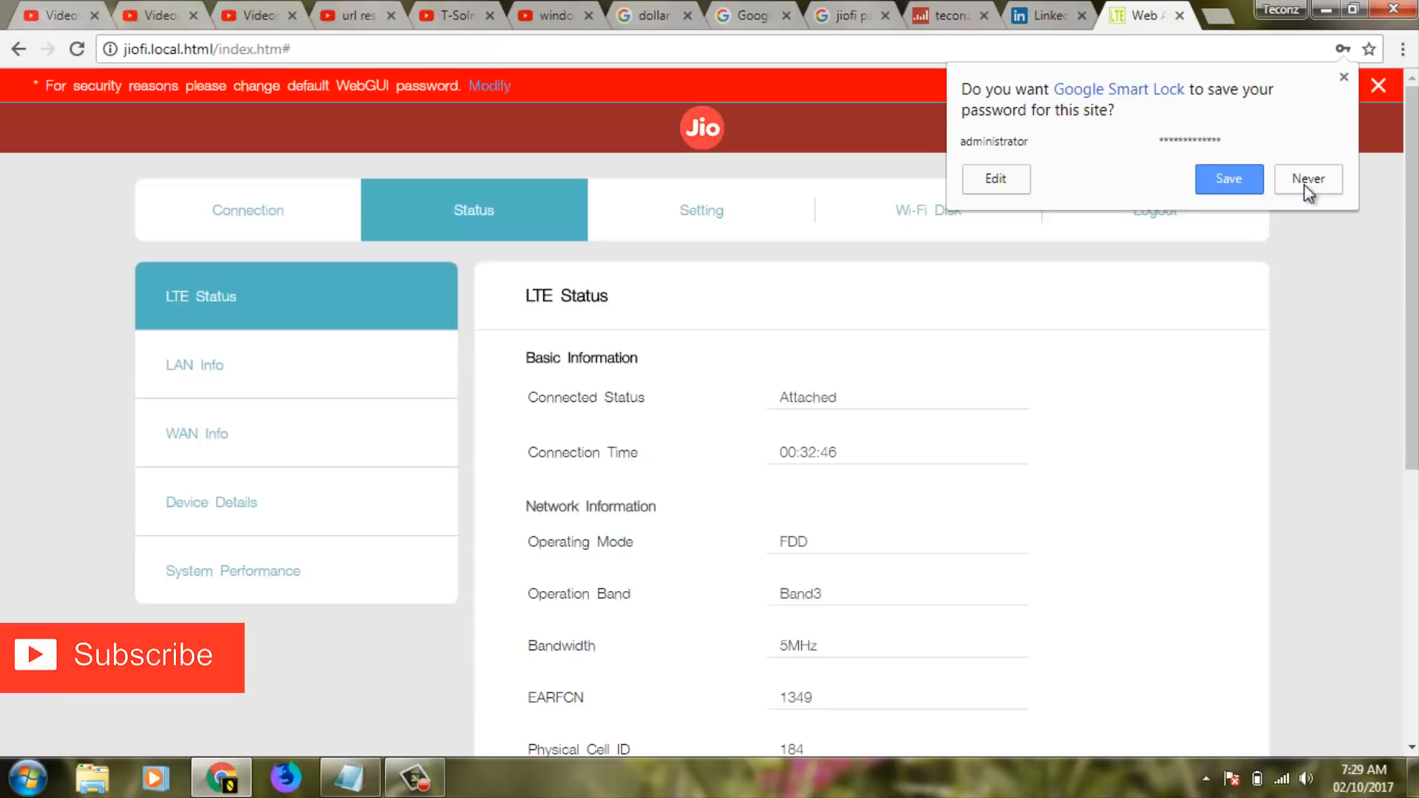
click(1308, 179)
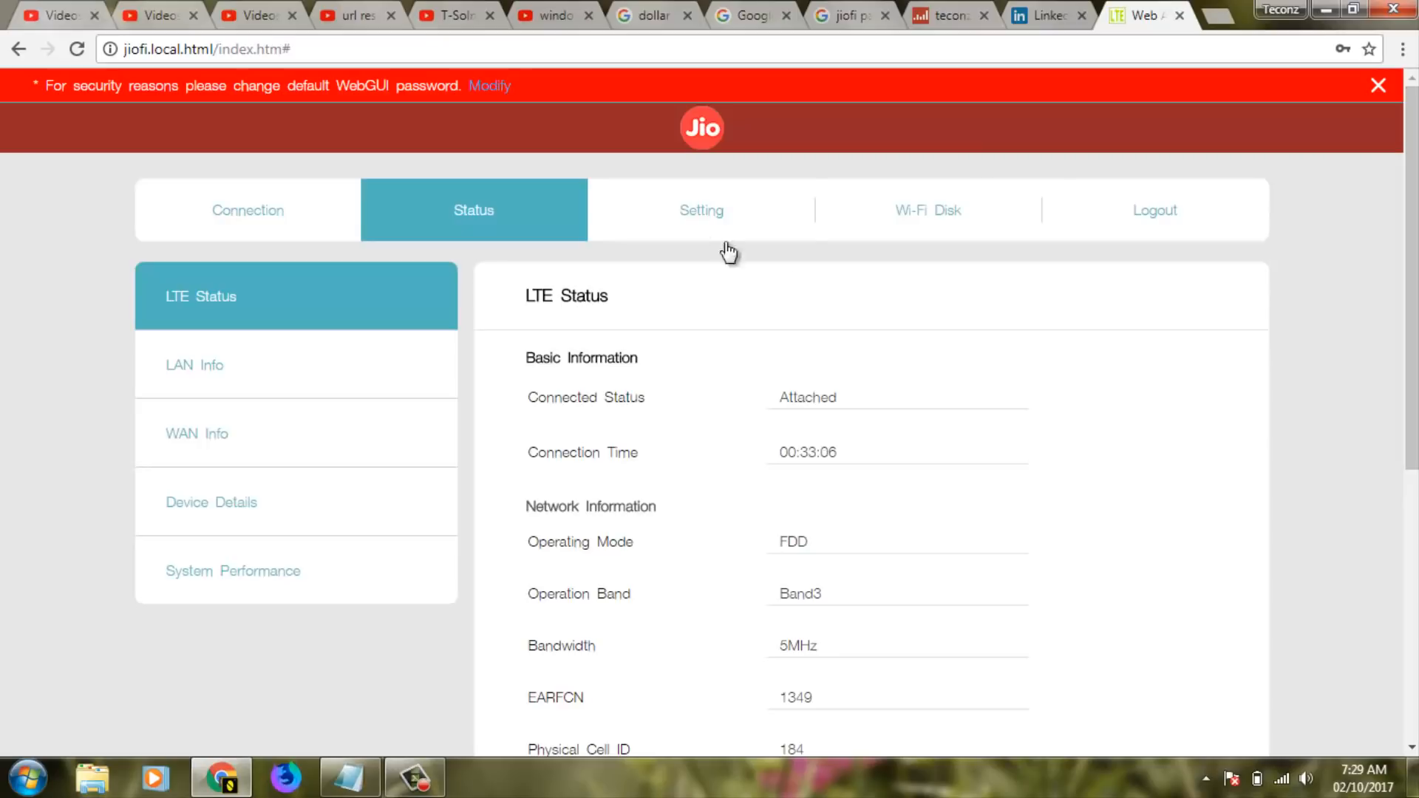
In Setting > User Management, replace the admin username and password and apply the new credentials
click(701, 210)
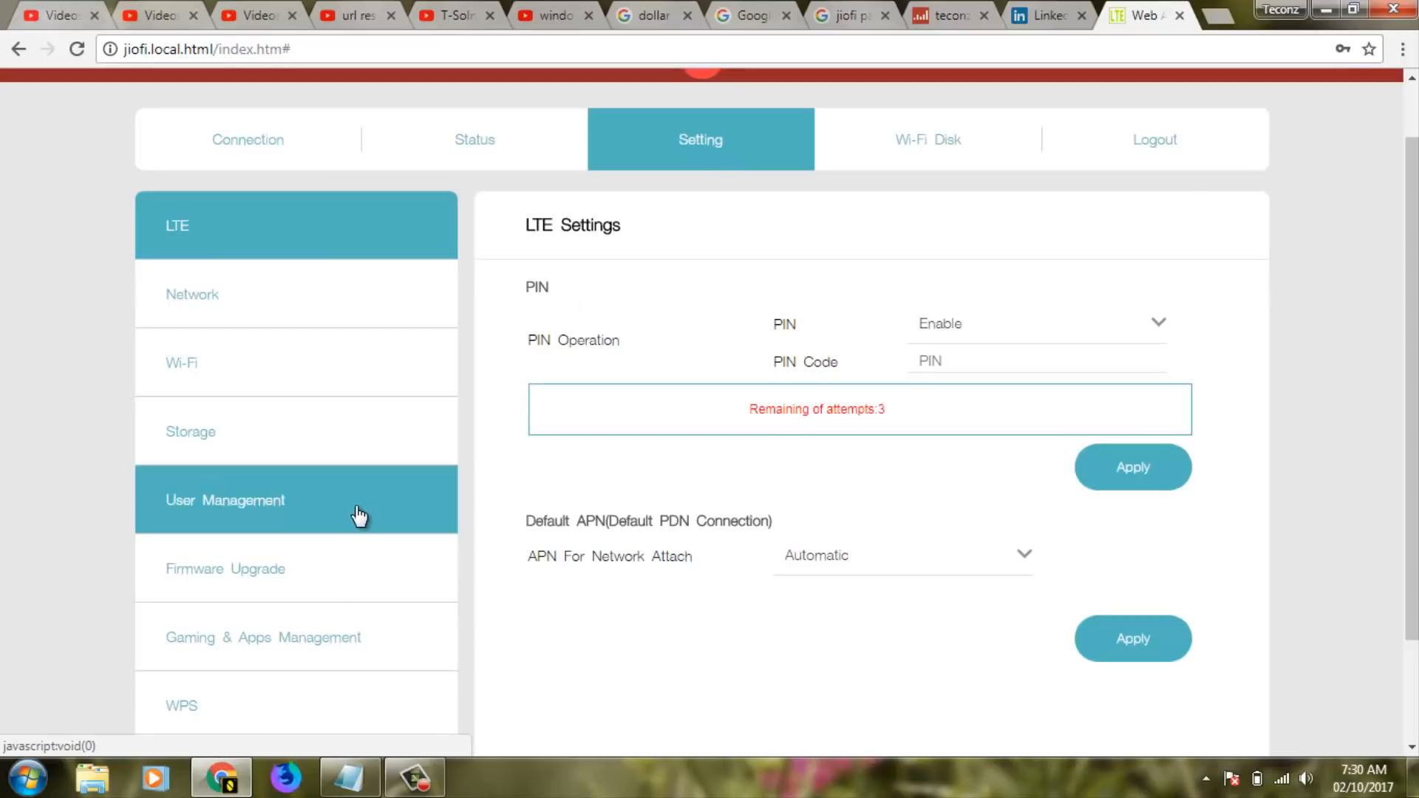
click(225, 500)
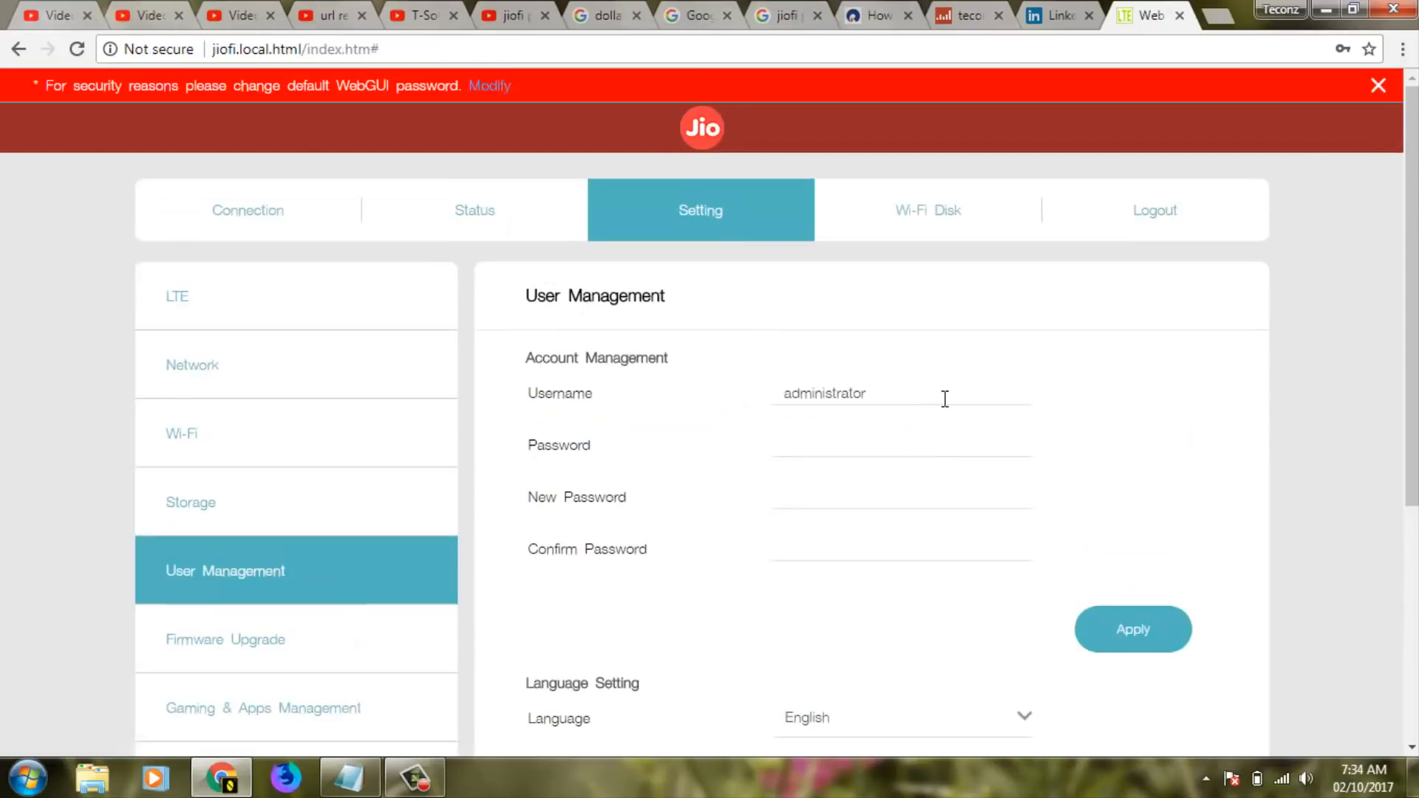
double_click(824, 394)
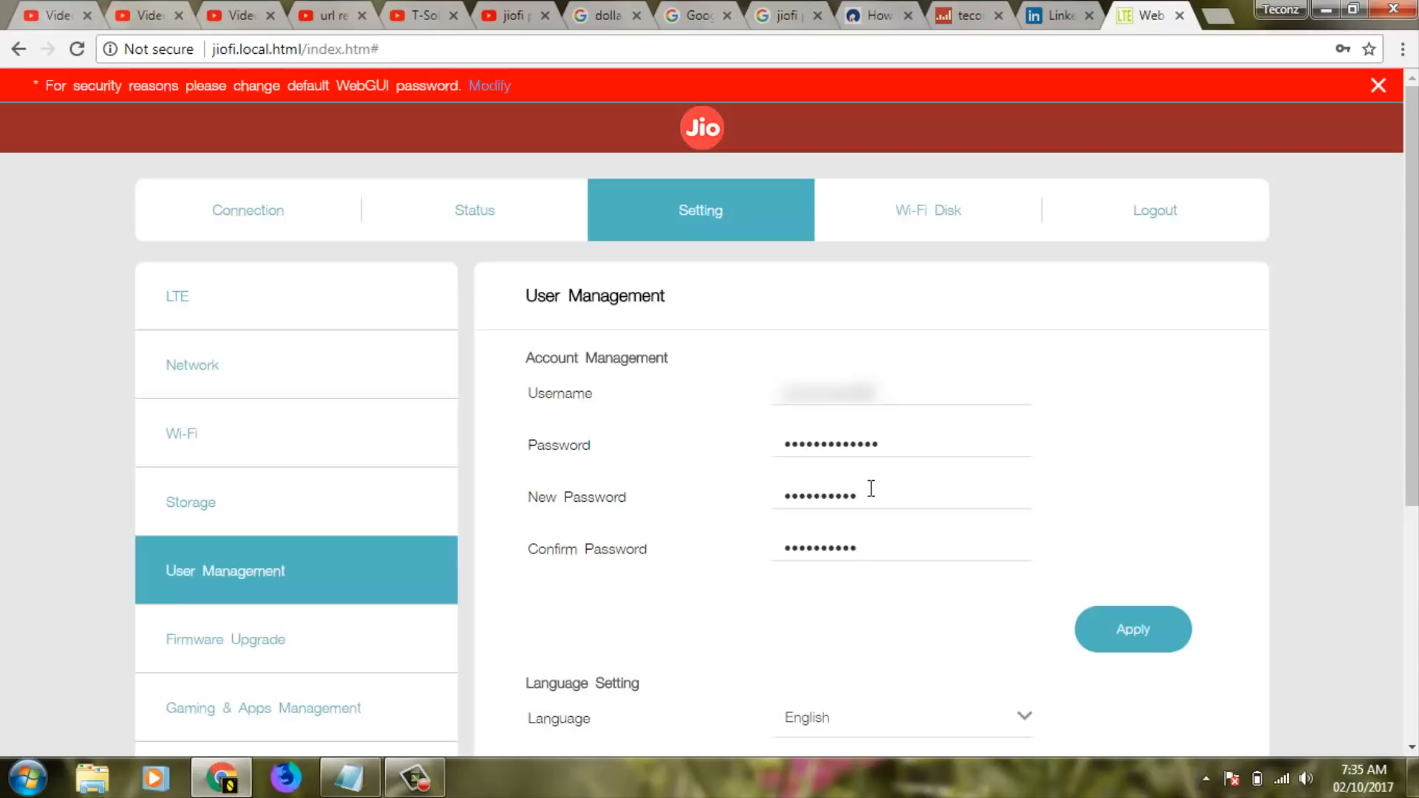
mouse_move(1136, 648)
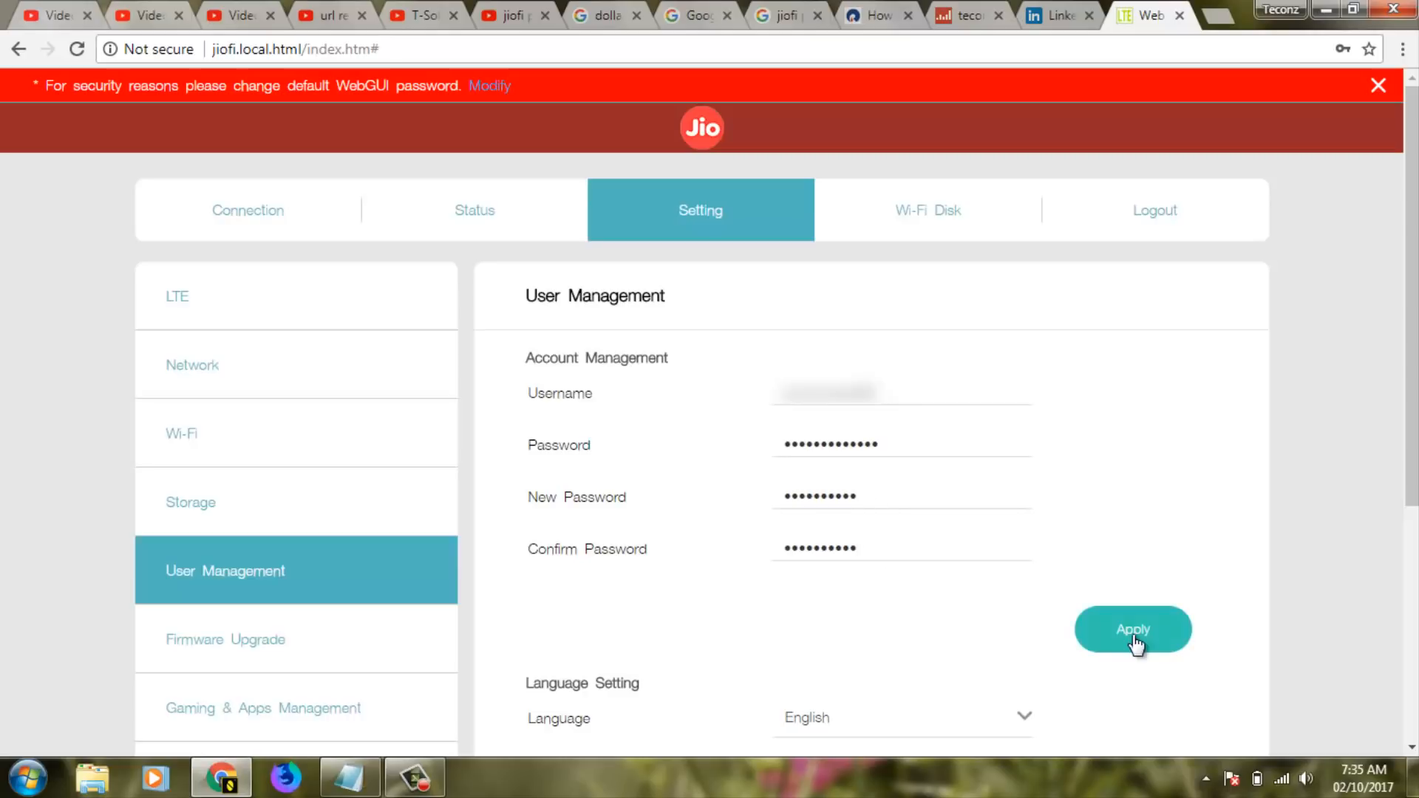
click(1132, 630)
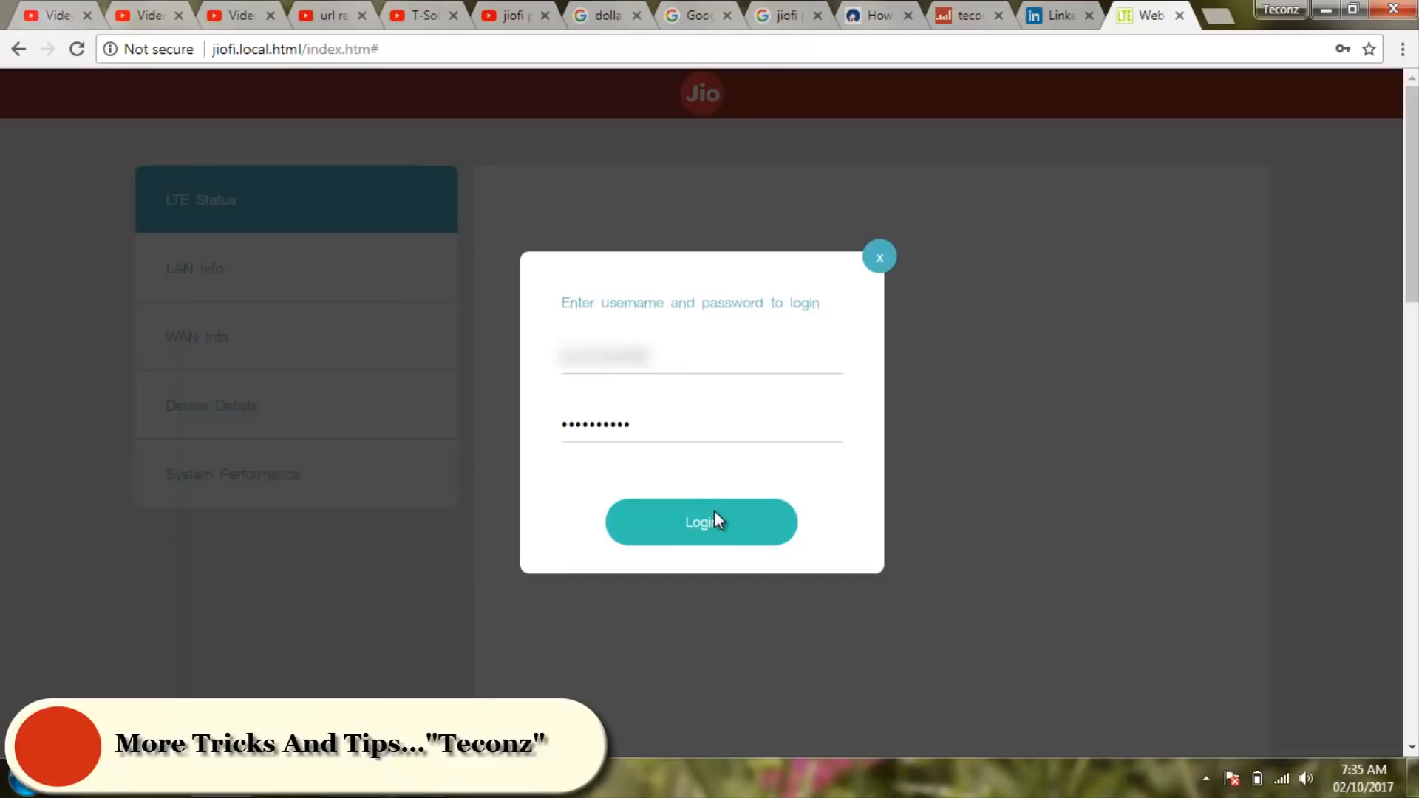
click(701, 522)
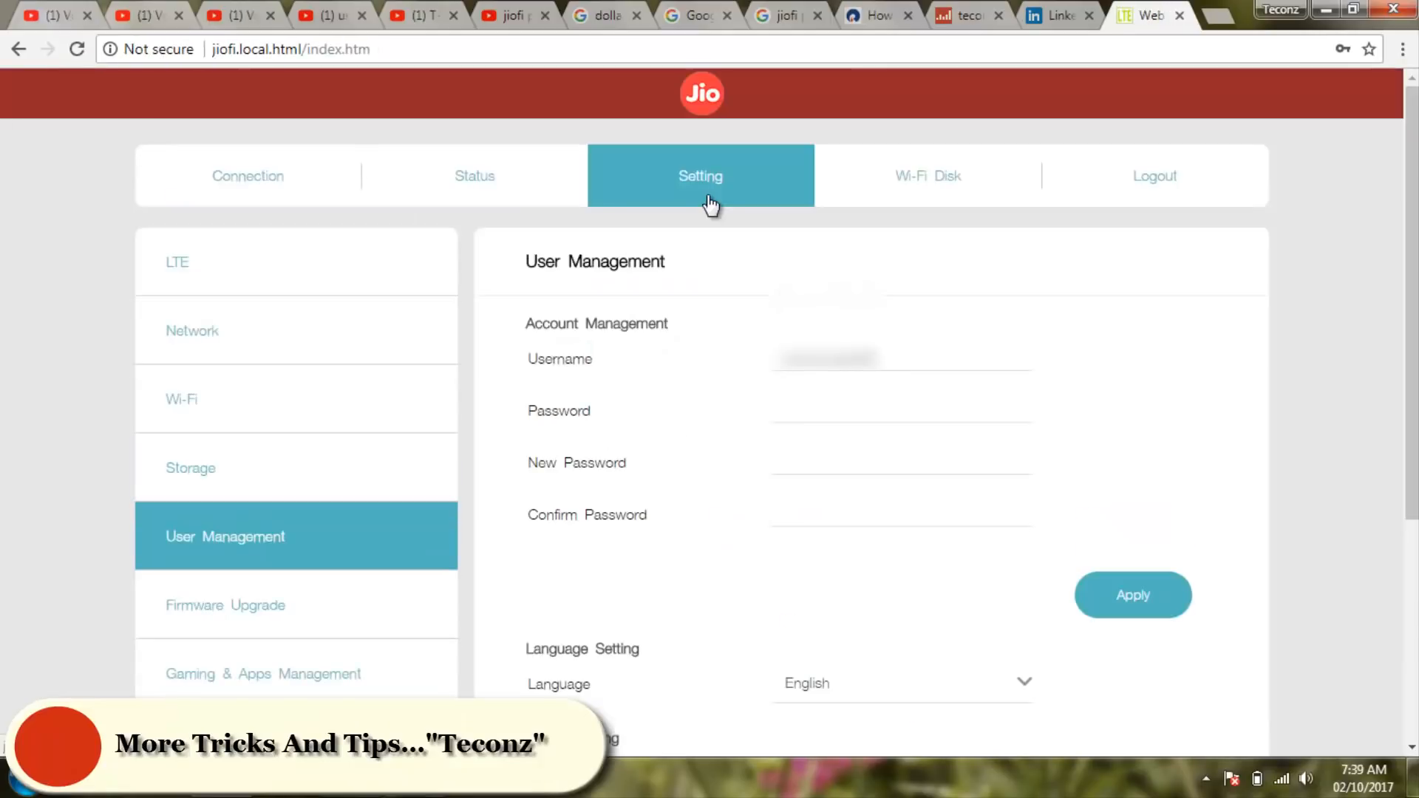
click(178, 262)
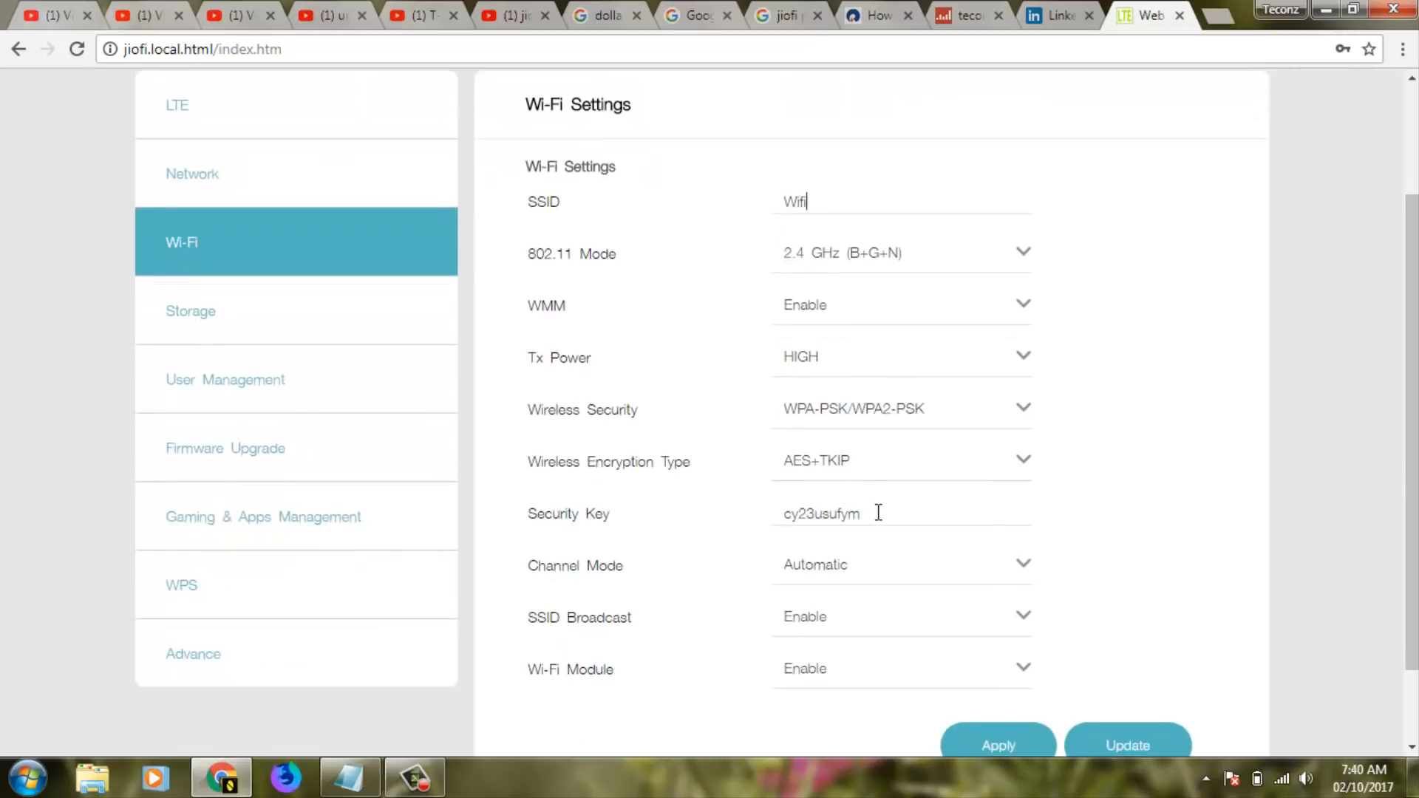
key(Backspace)
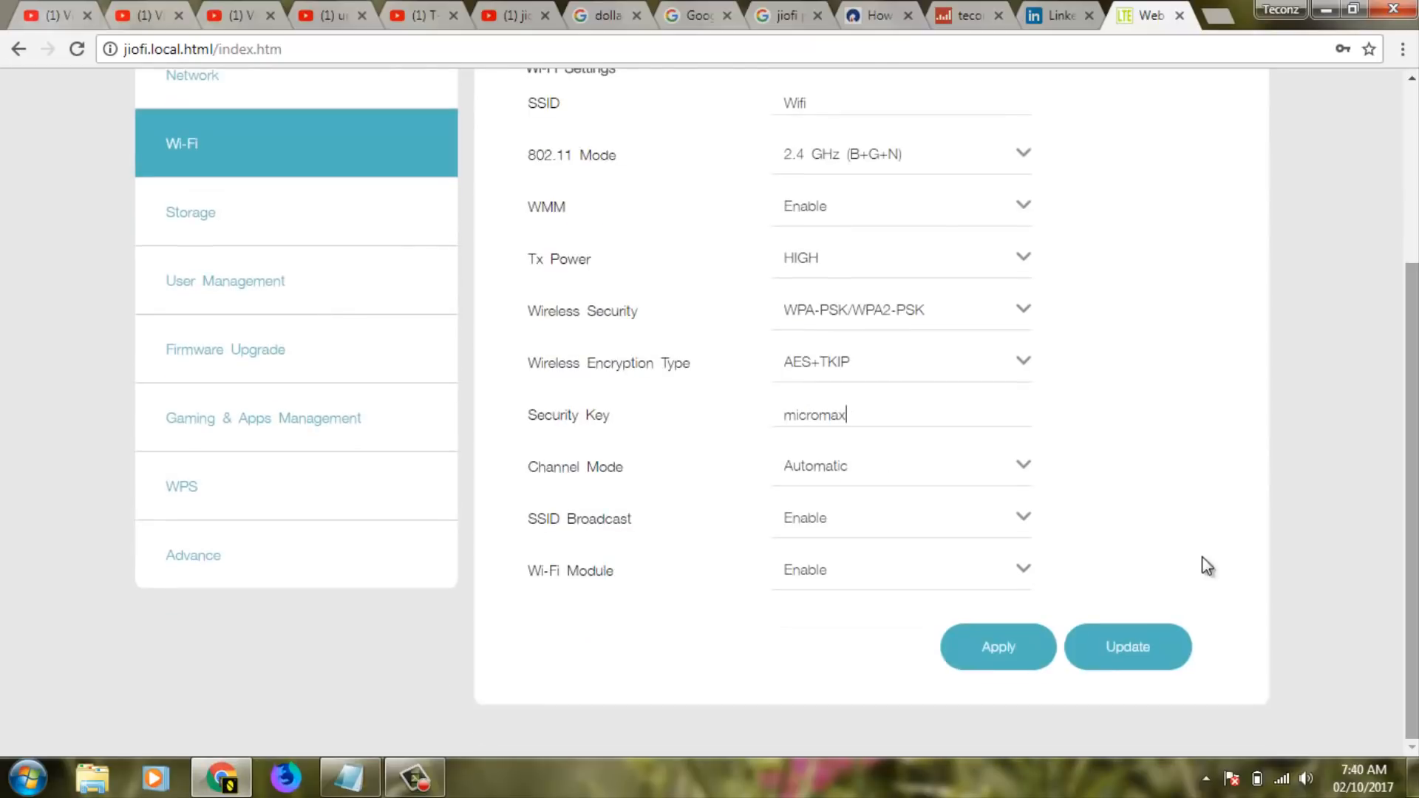
click(998, 647)
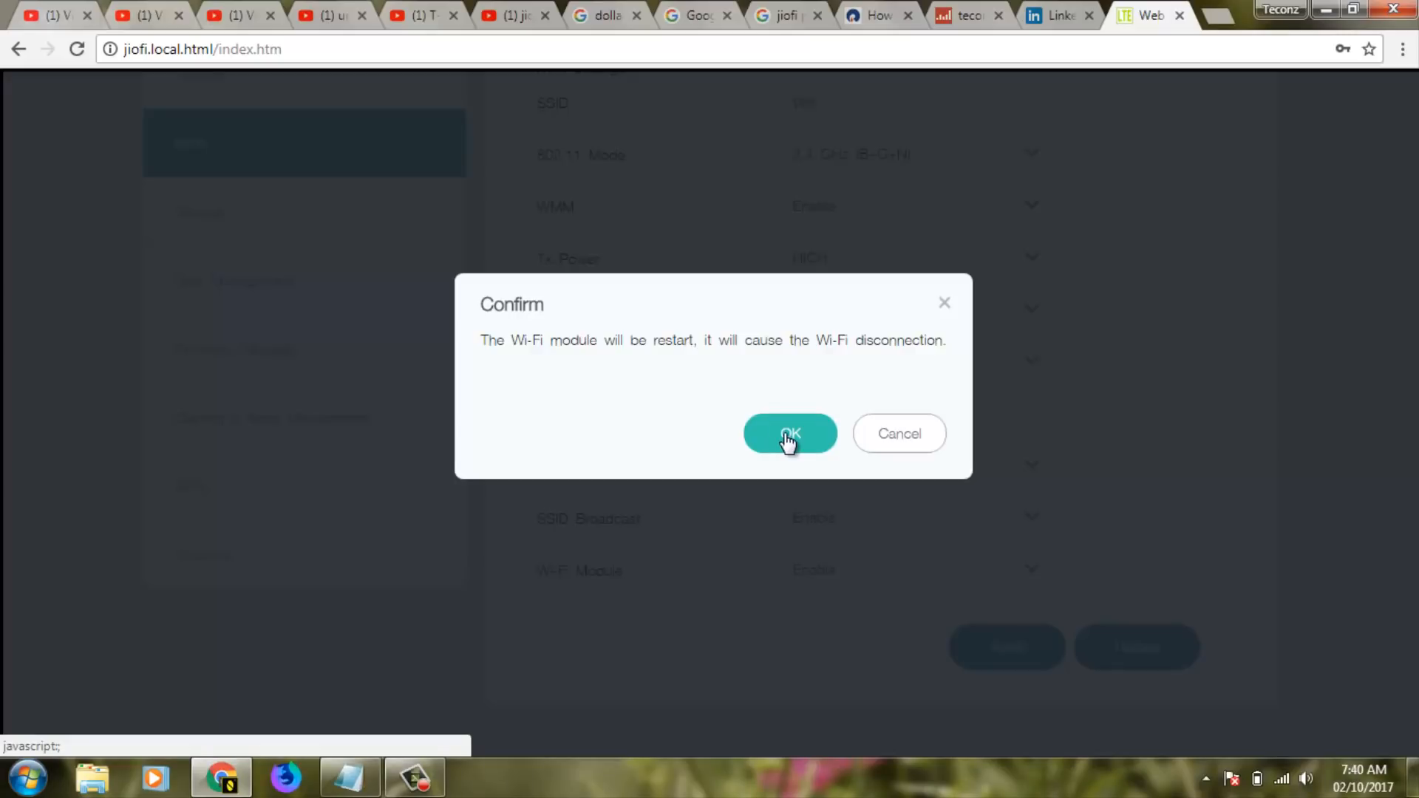
click(790, 434)
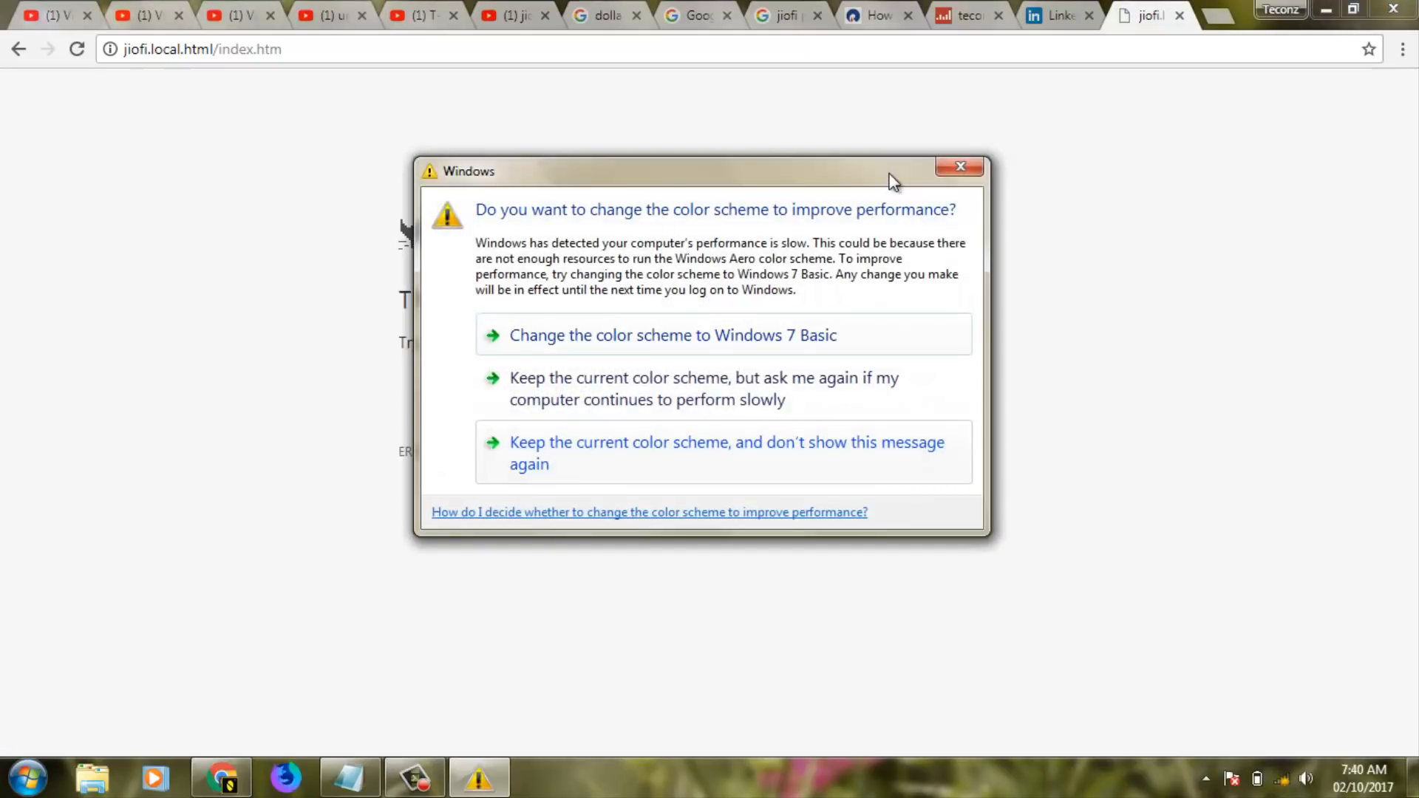
click(959, 165)
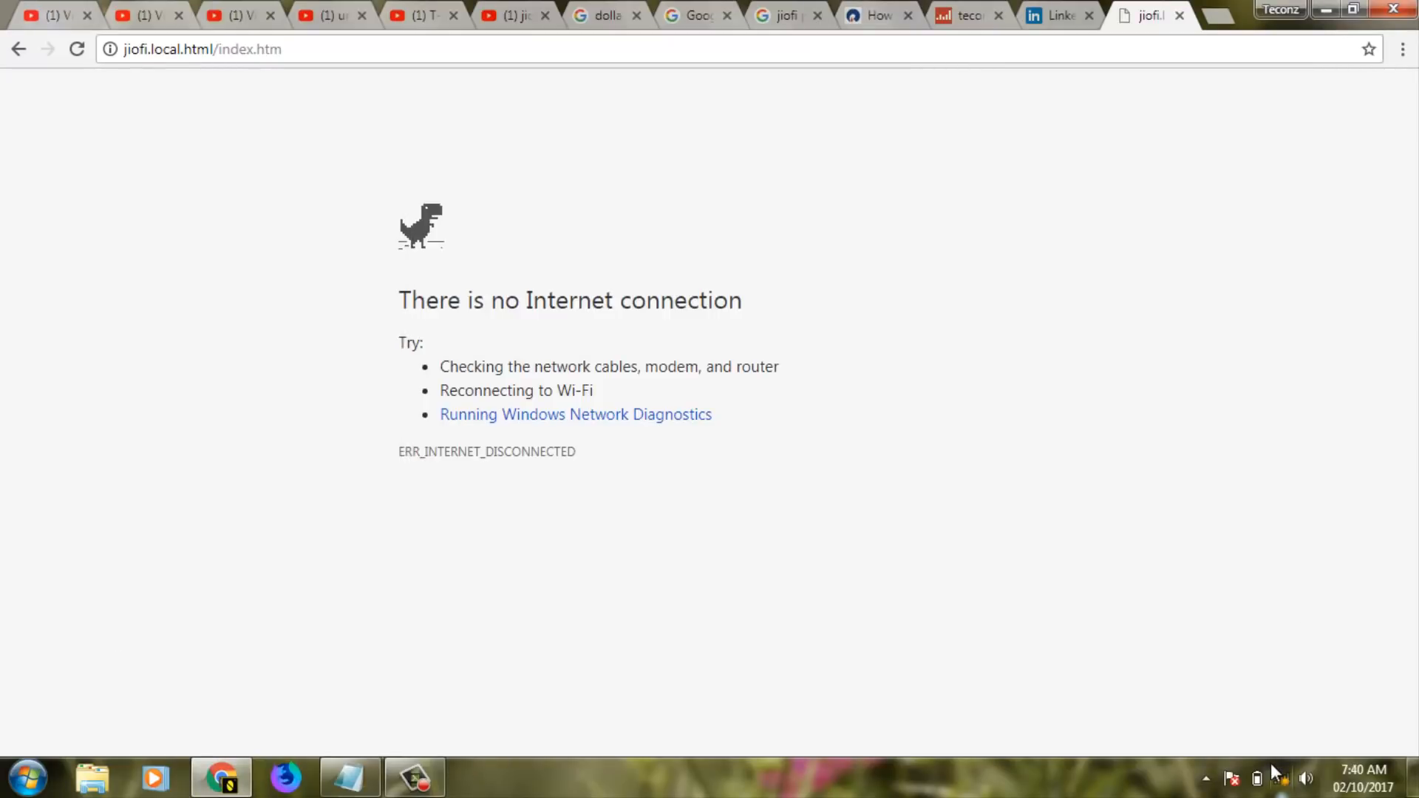
click(1283, 776)
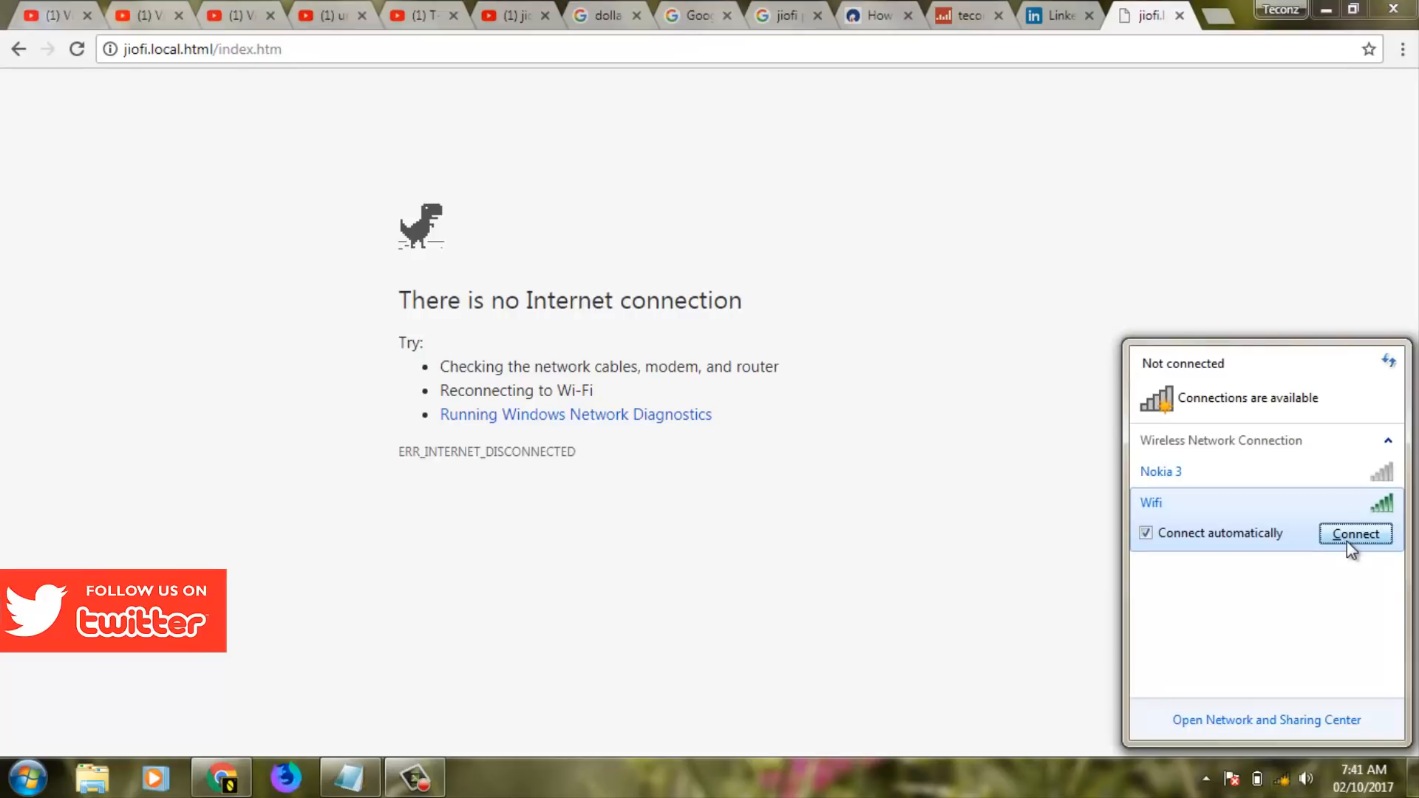
click(1355, 534)
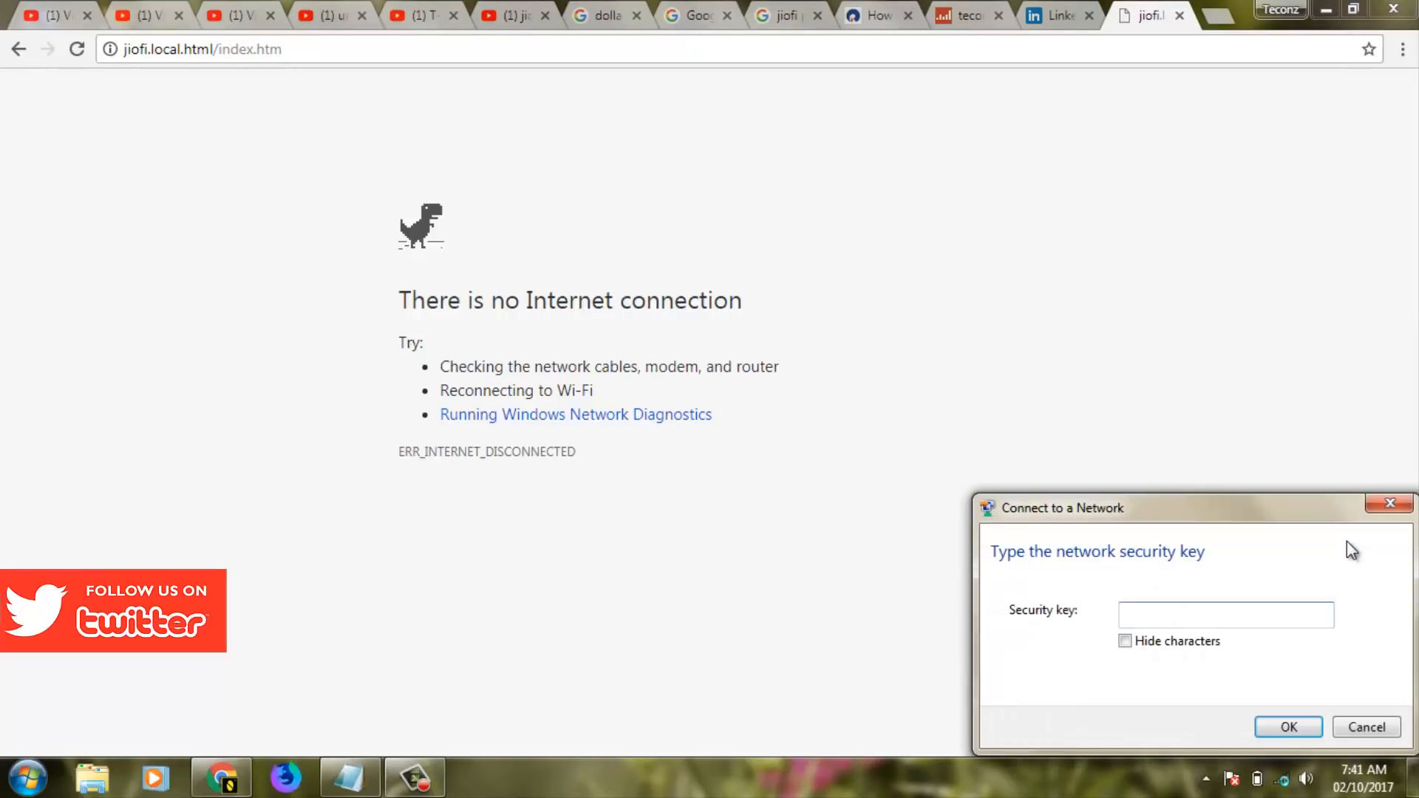
click(1226, 615)
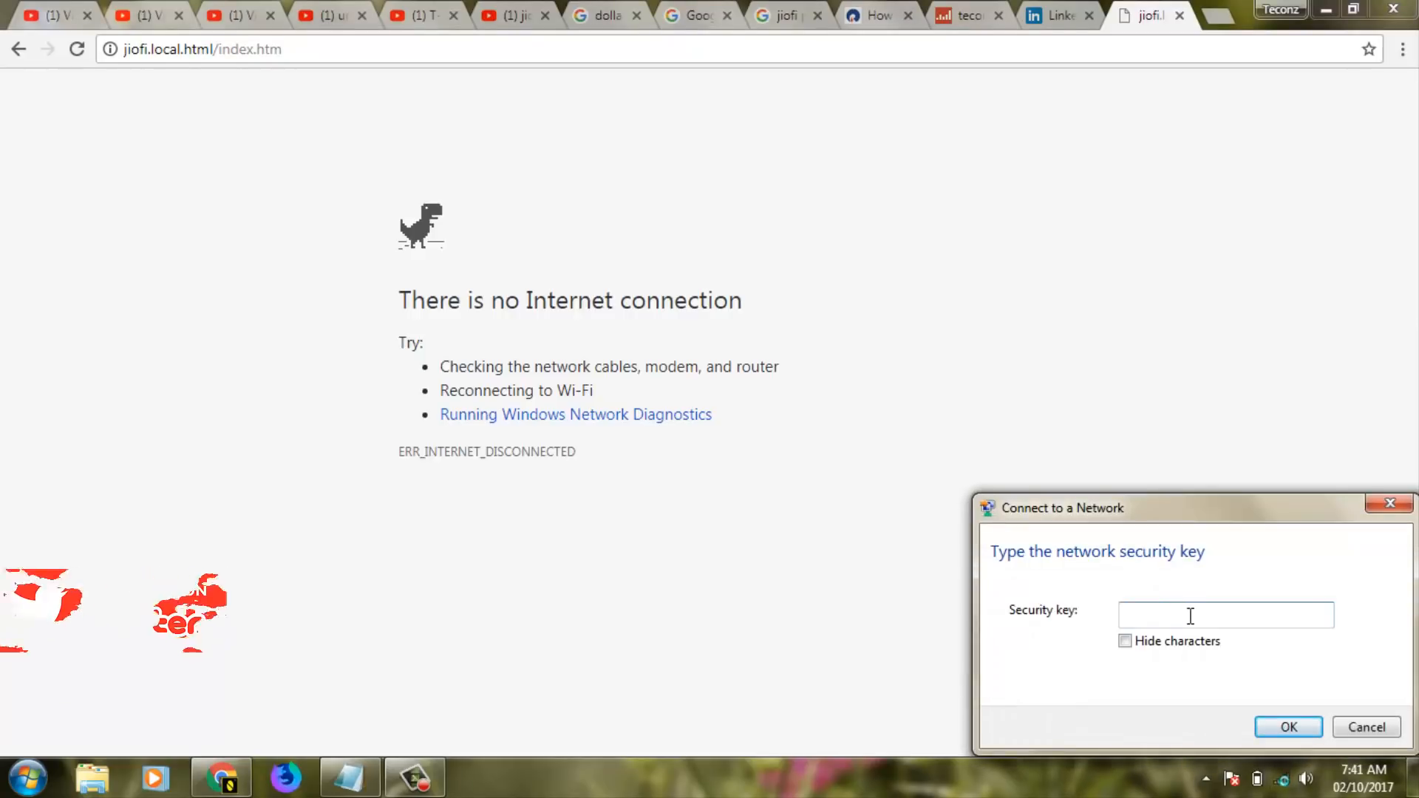
text(m)
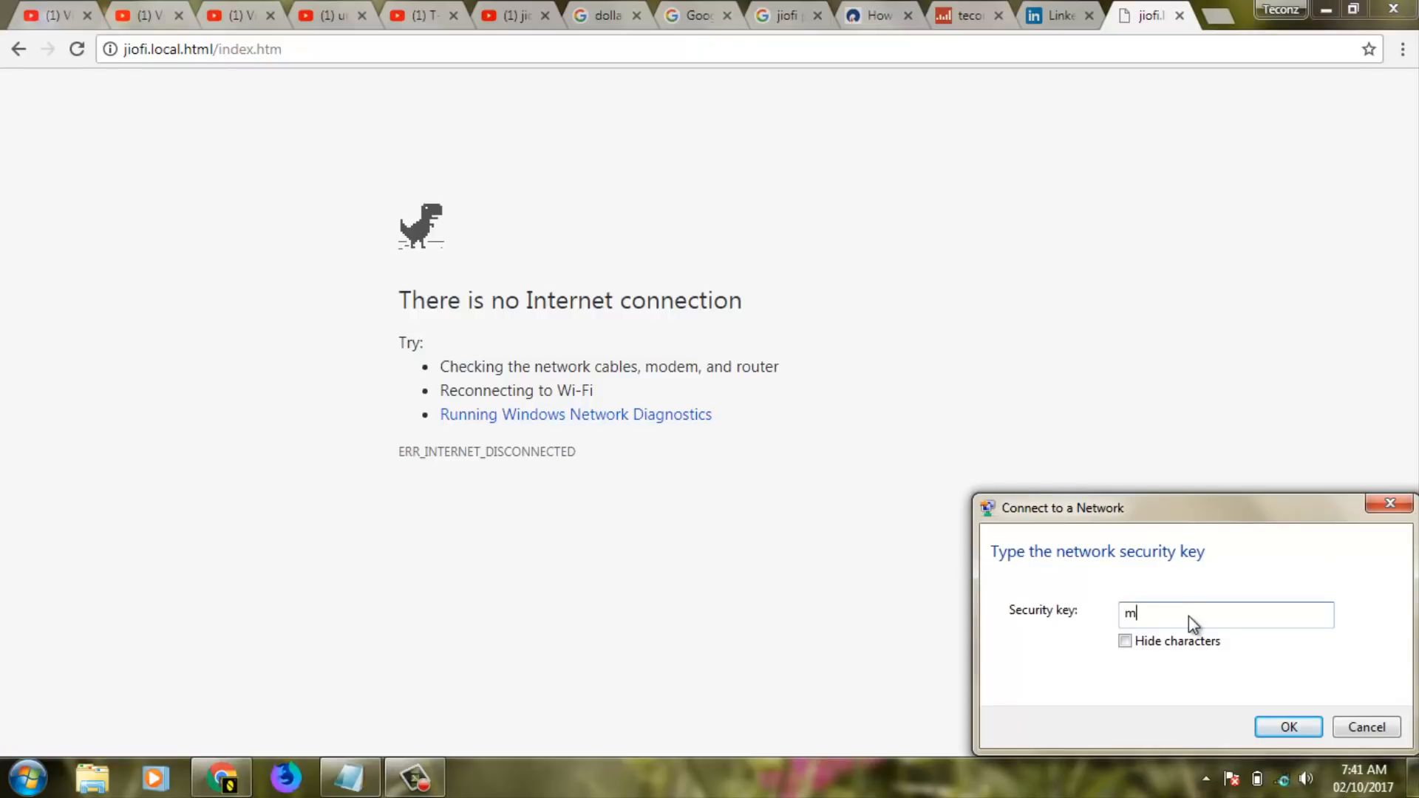
click(1292, 727)
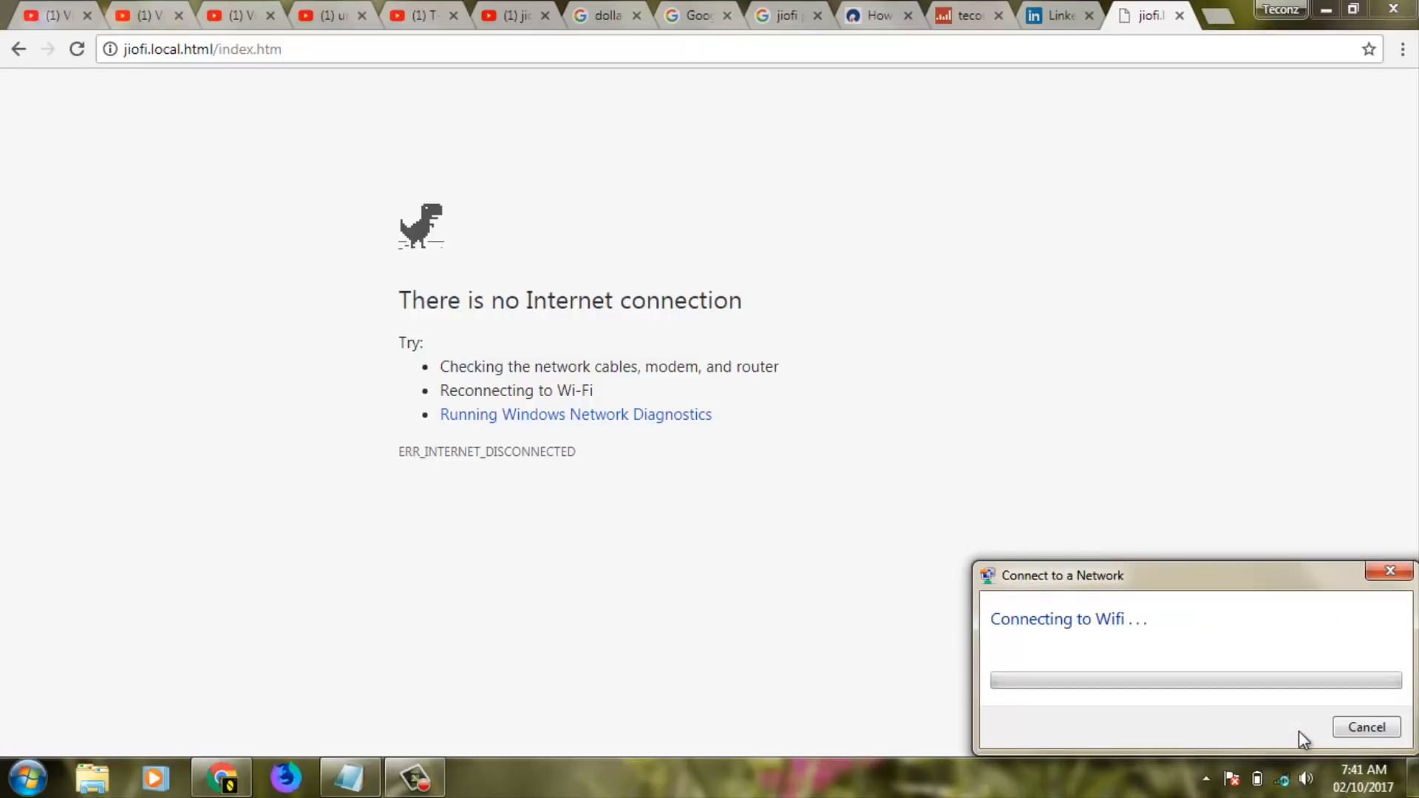